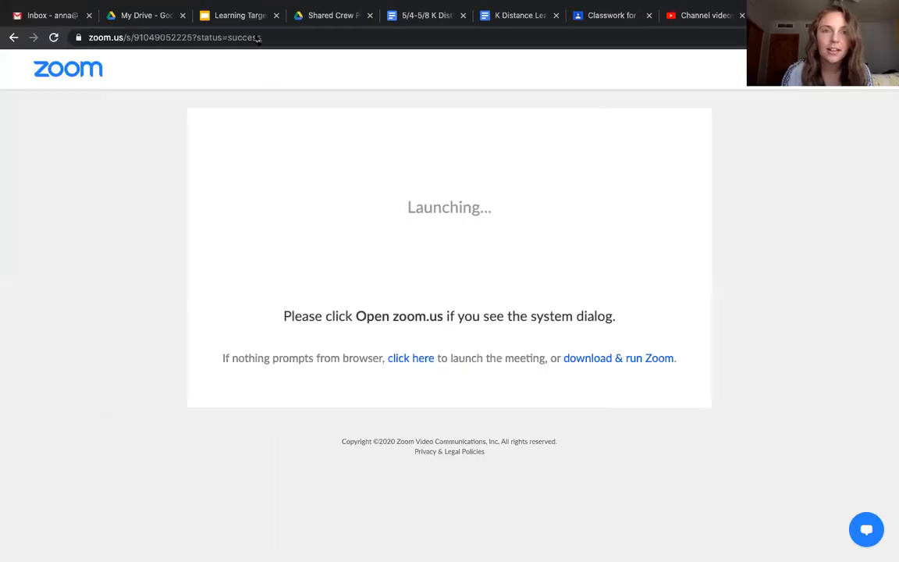
# Switch to the learning targets slideshow and show slide 8, Bonus letters (f, z, s, l).
pyautogui.click(234, 15)
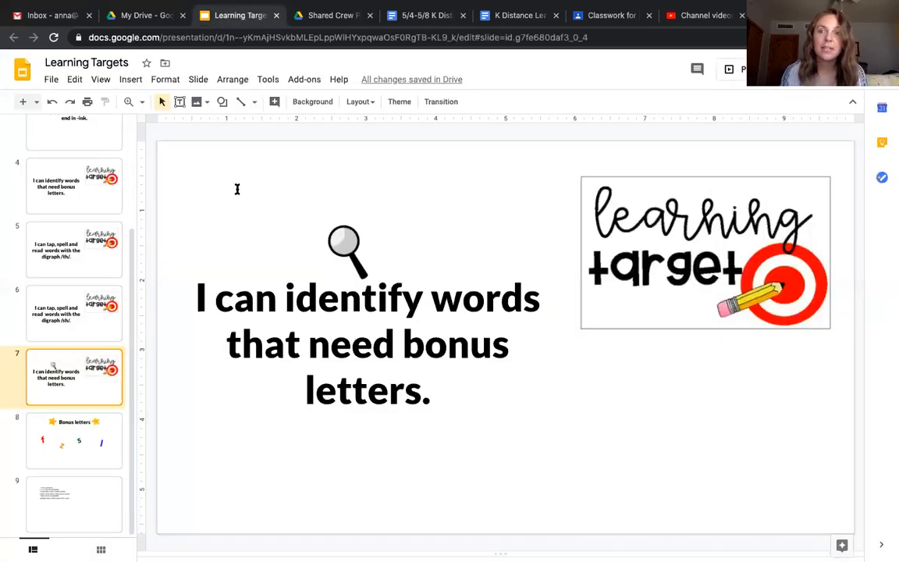
pyautogui.moveTo(198, 285)
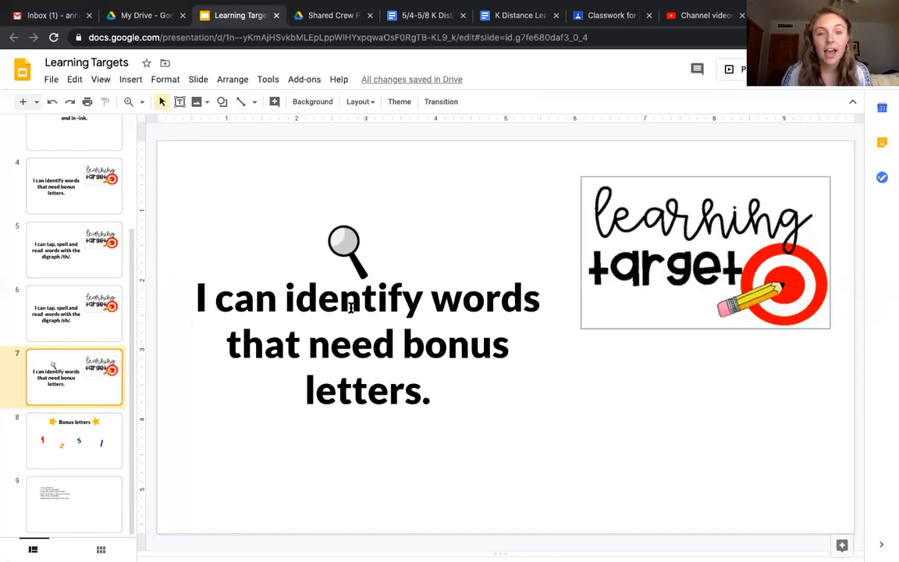
pyautogui.moveTo(455, 331)
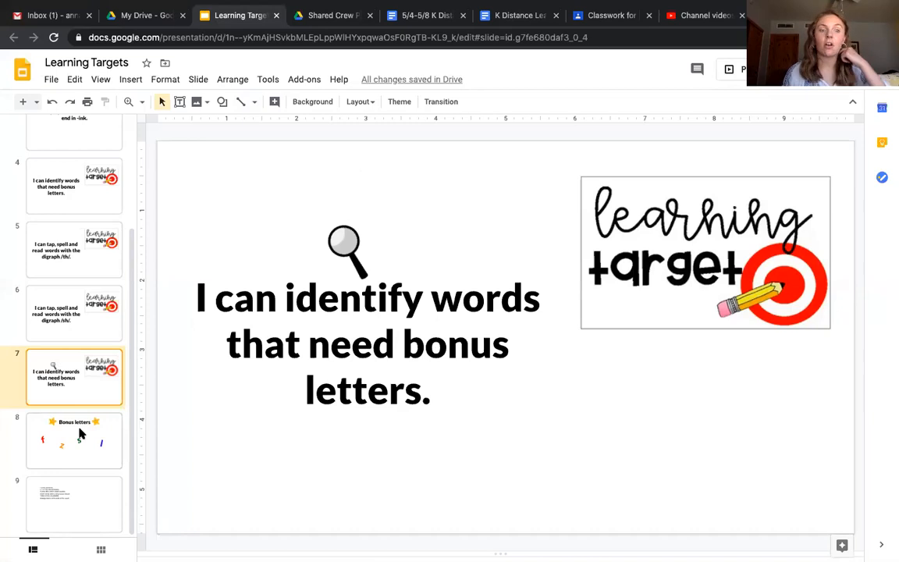
pyautogui.click(74, 440)
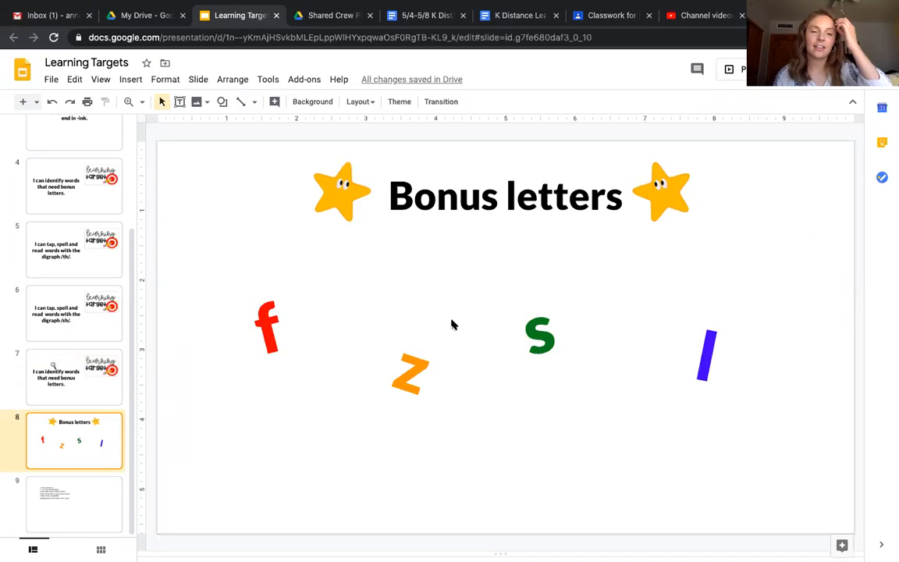
pyautogui.moveTo(711, 71)
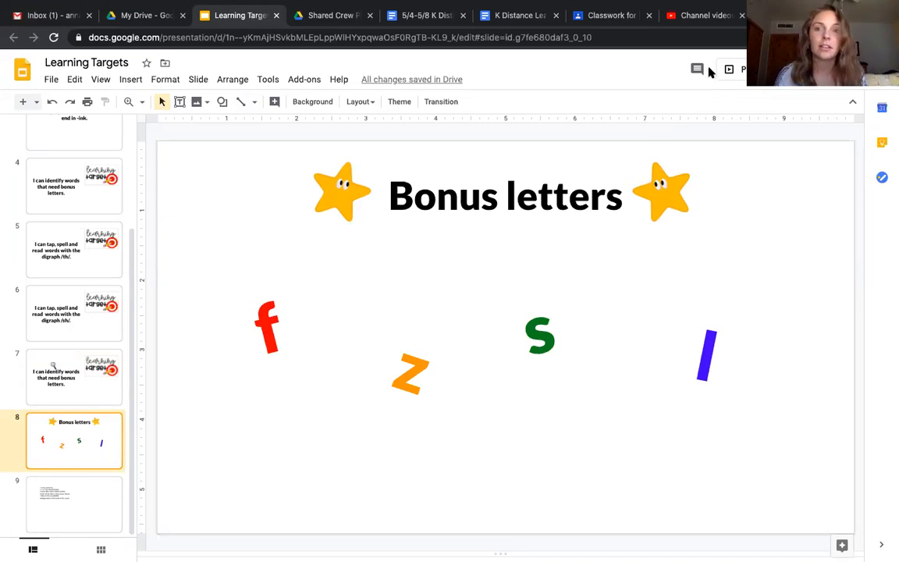
pyautogui.click(728, 69)
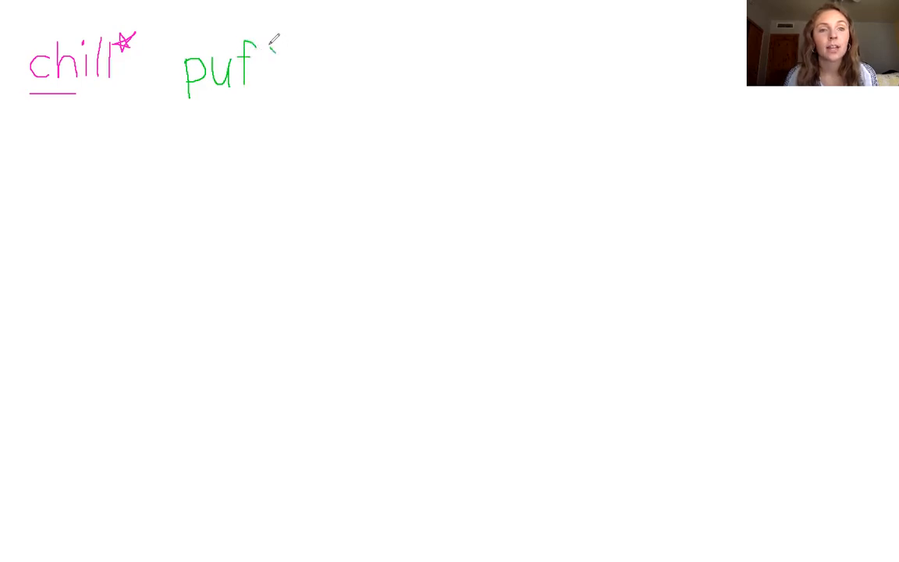
# Finish the second f of green 'puff' and draw a star beside it.
pyautogui.moveTo(265, 47); pyautogui.dragTo(262, 82)
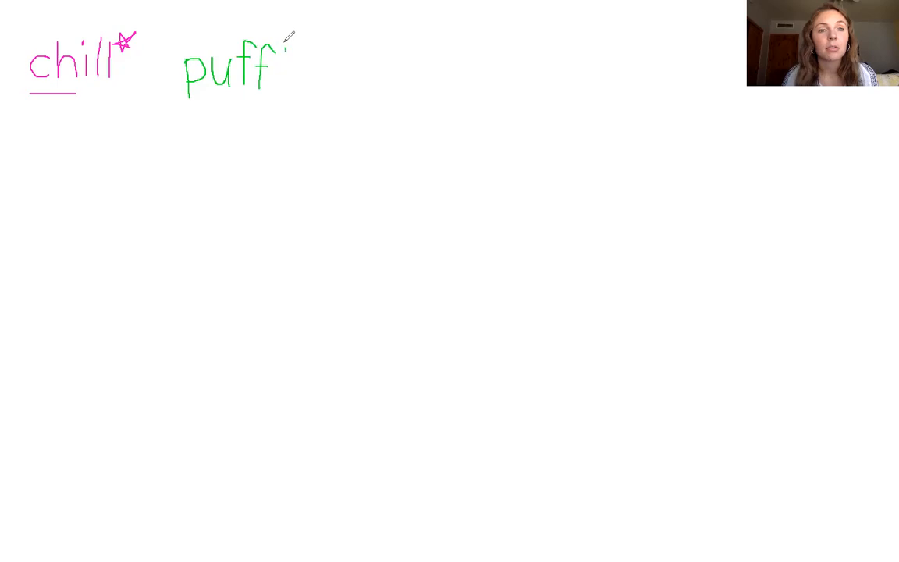
pyautogui.moveTo(281, 55); pyautogui.dragTo(293, 43)
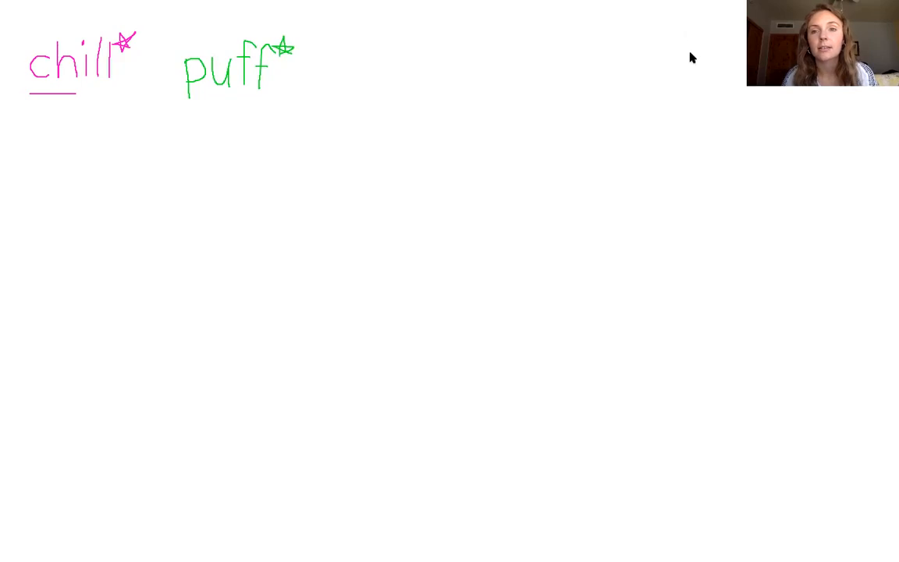
pyautogui.moveTo(587, 139)
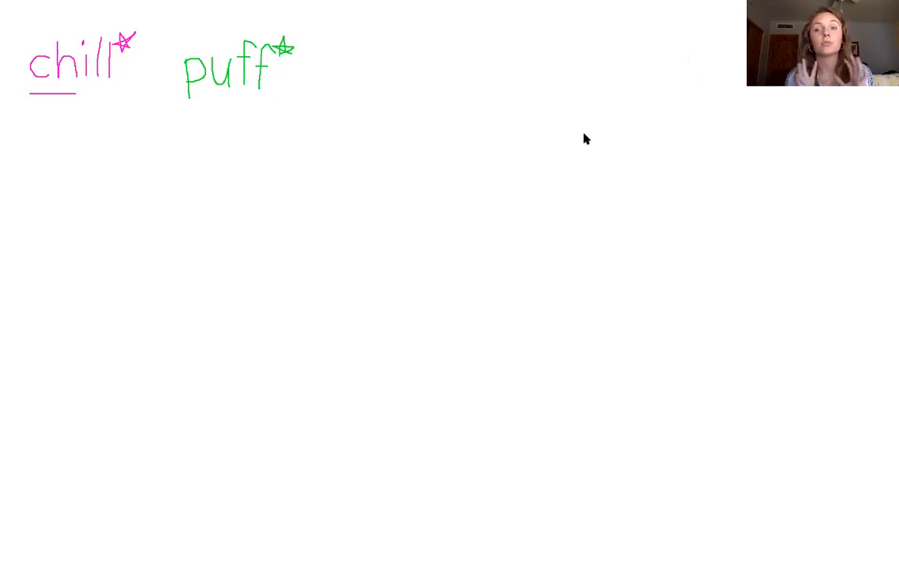
pyautogui.moveTo(376, 86)
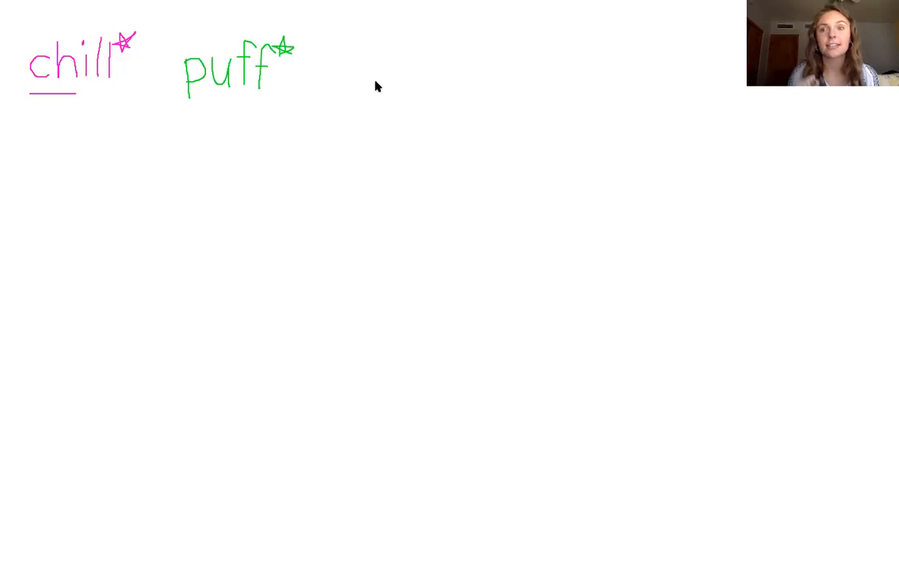
pyautogui.moveTo(361, 57)
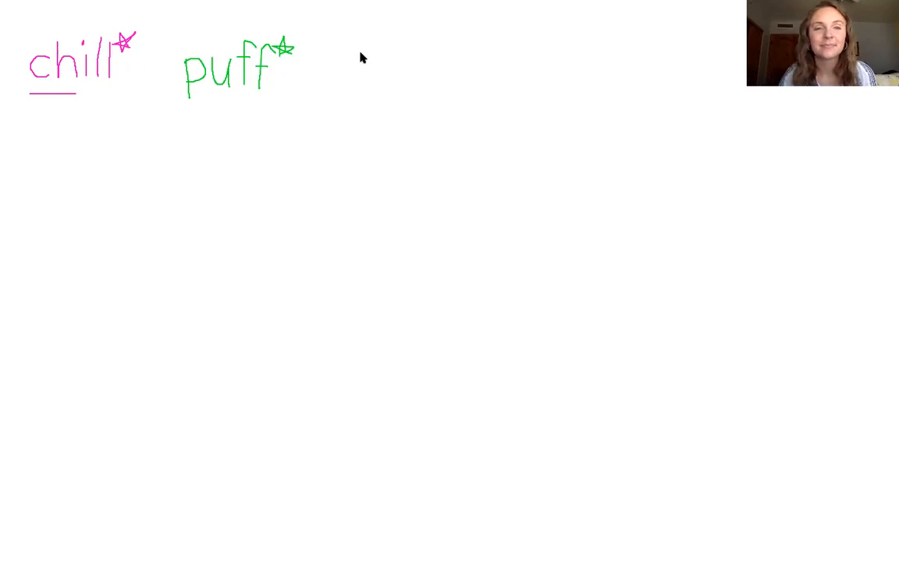
# Hand-write the light blue word 'to' after 'puff' on the whiteboard.
pyautogui.moveTo(351, 47); pyautogui.dragTo(351, 82)
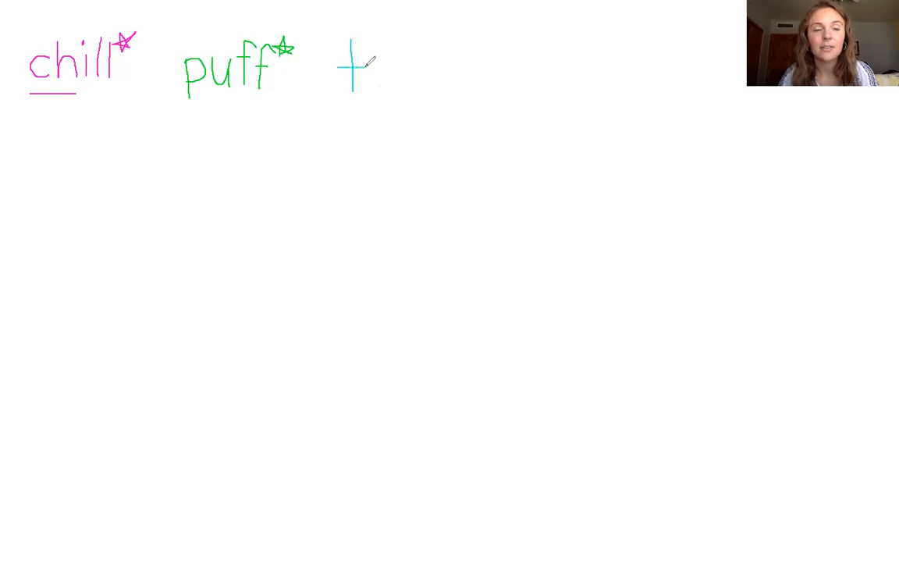
pyautogui.moveTo(383, 58); pyautogui.dragTo(386, 82)
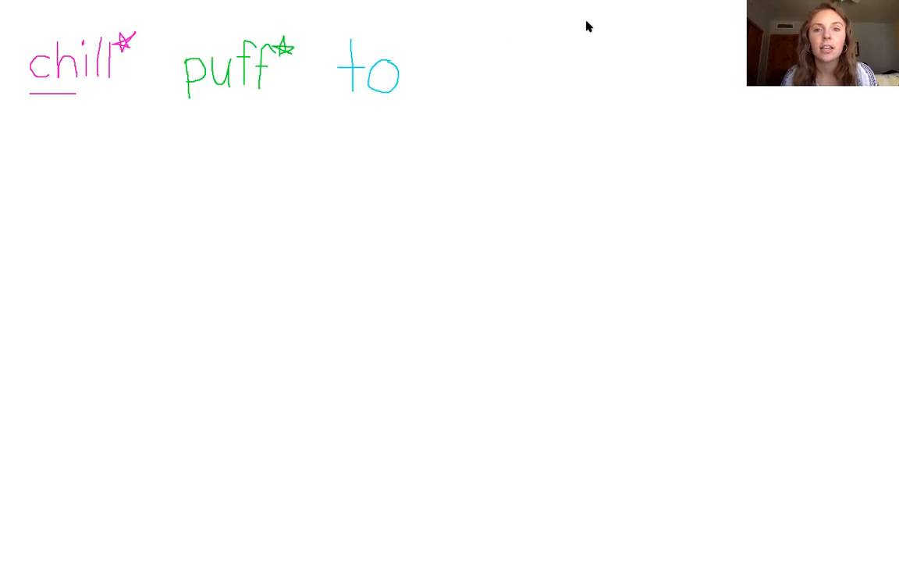
pyautogui.moveTo(520, 118)
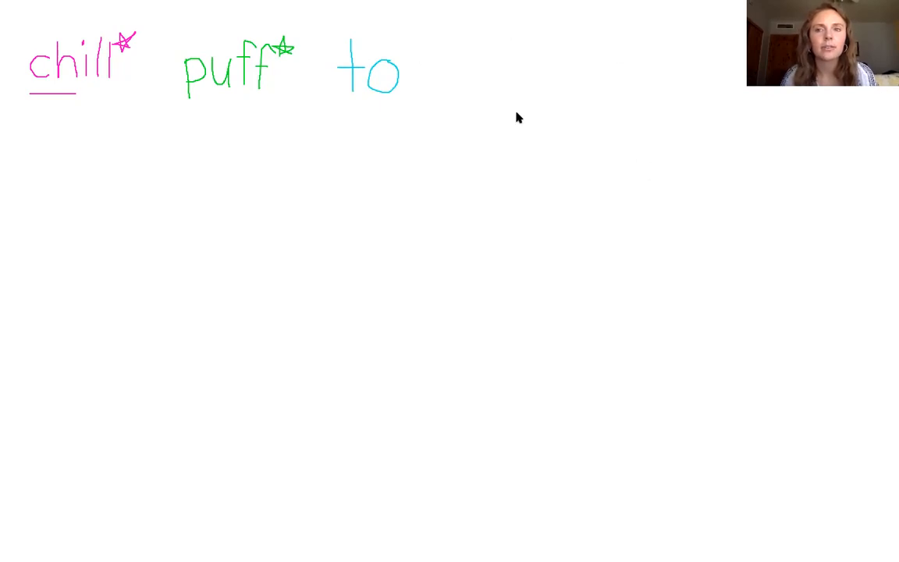
pyautogui.moveTo(410, 66); pyautogui.dragTo(425, 82)
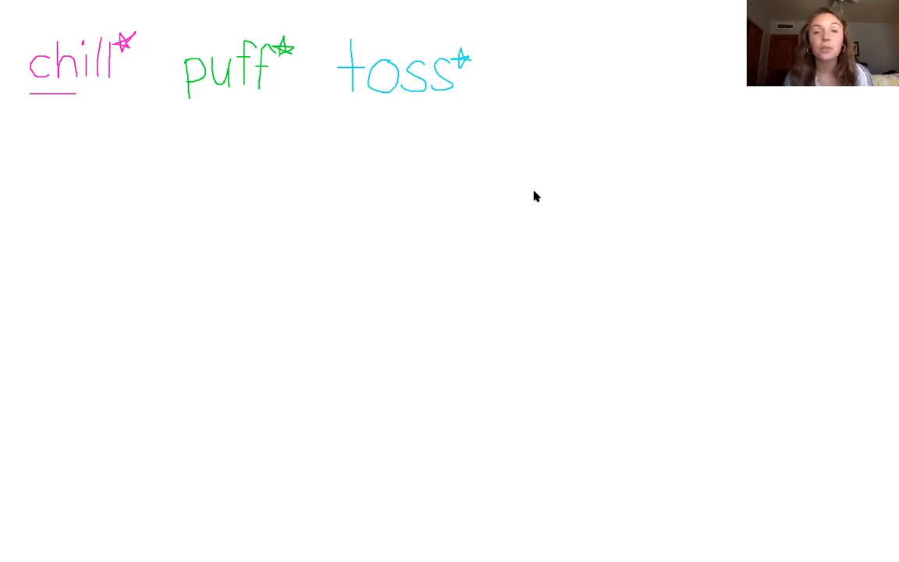
pyautogui.moveTo(535, 26)
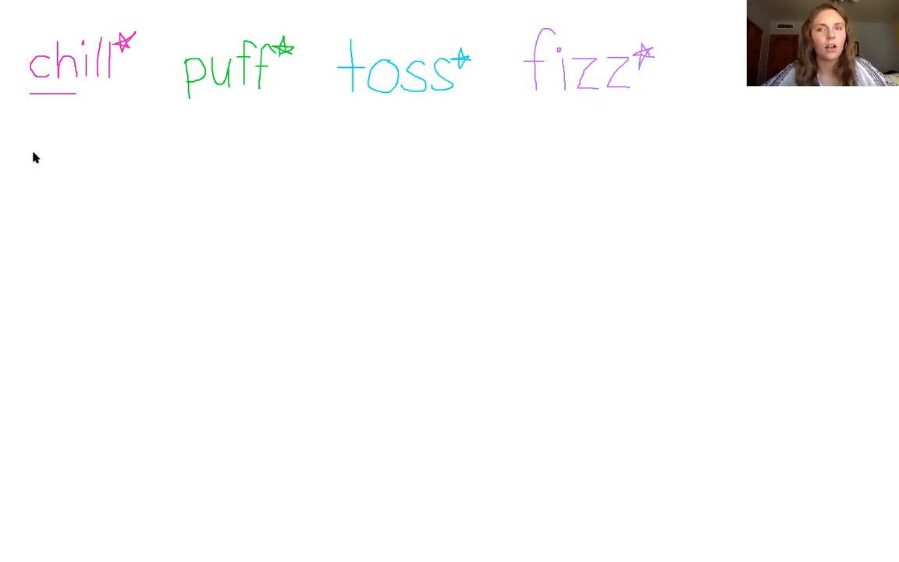
# Write the orange word 'whiff' on a new line below 'chill'.
pyautogui.moveTo(35, 164); pyautogui.dragTo(105, 164)
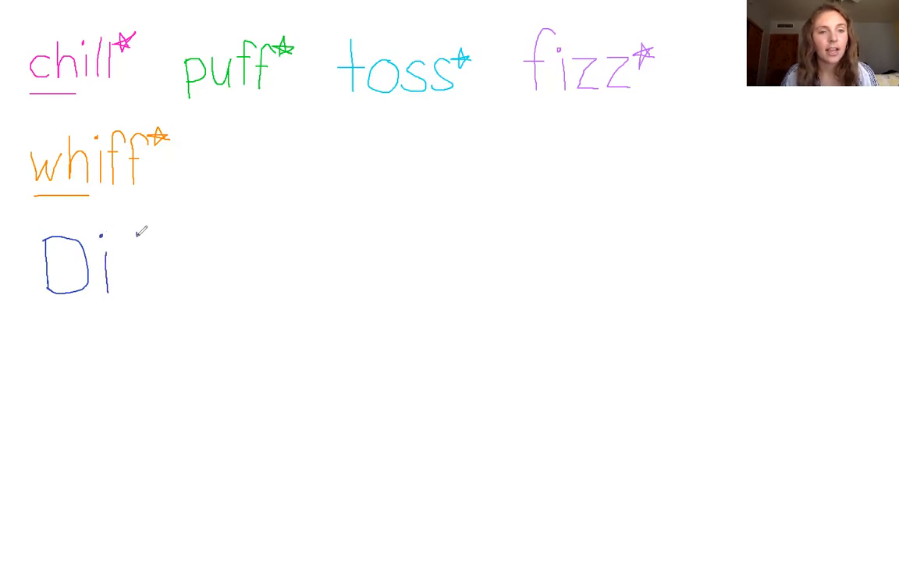
# Hand-write 'Did you' in blue under 'whiff'.
pyautogui.moveTo(133, 234); pyautogui.dragTo(137, 293)
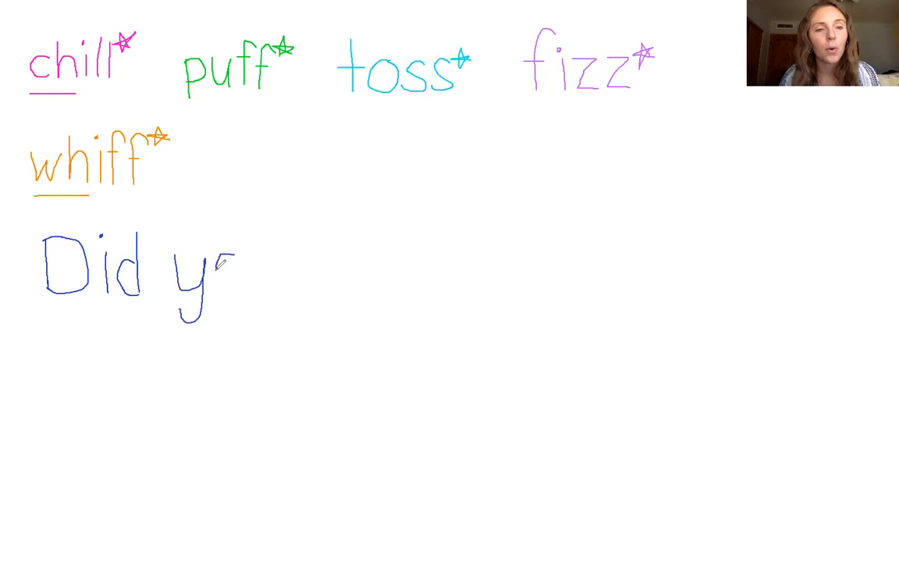
pyautogui.moveTo(223, 266); pyautogui.dragTo(281, 293)
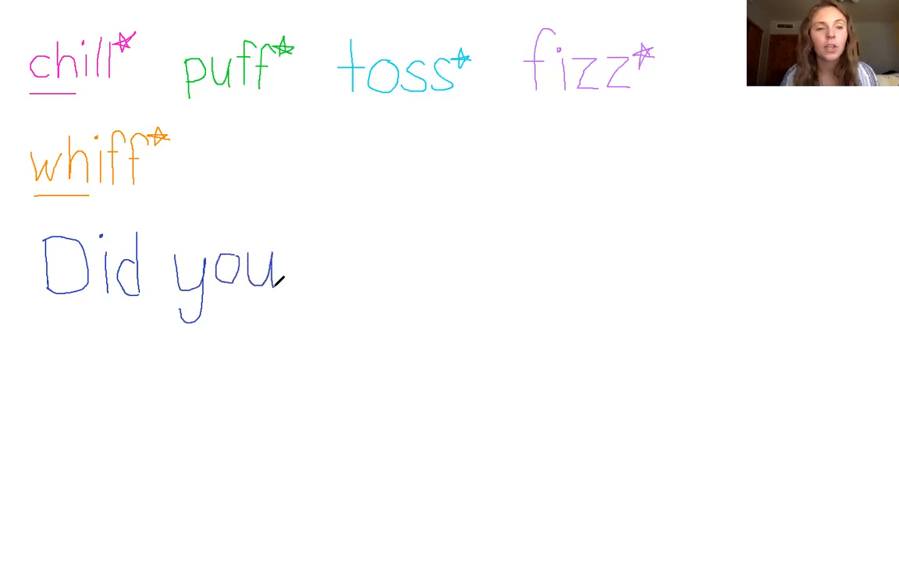
pyautogui.moveTo(376, 249)
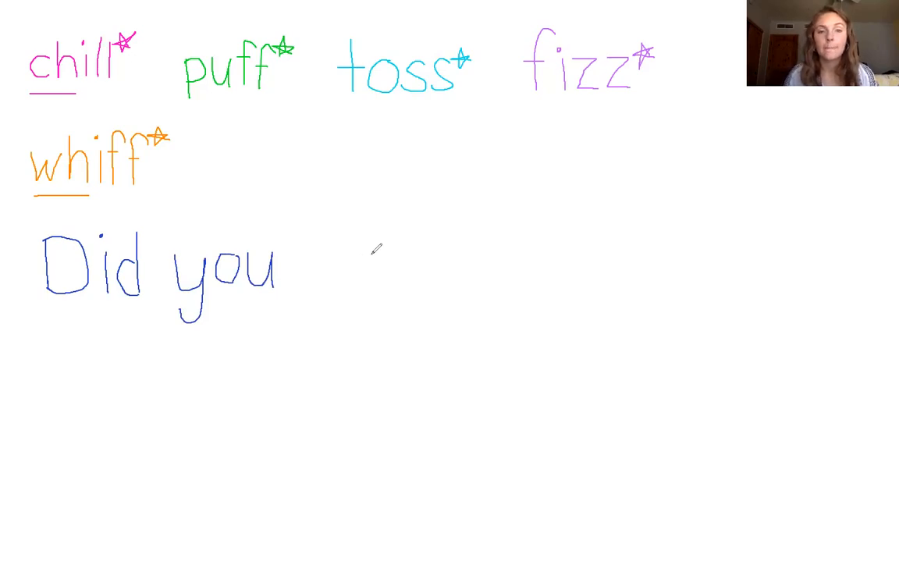
pyautogui.moveTo(329, 234)
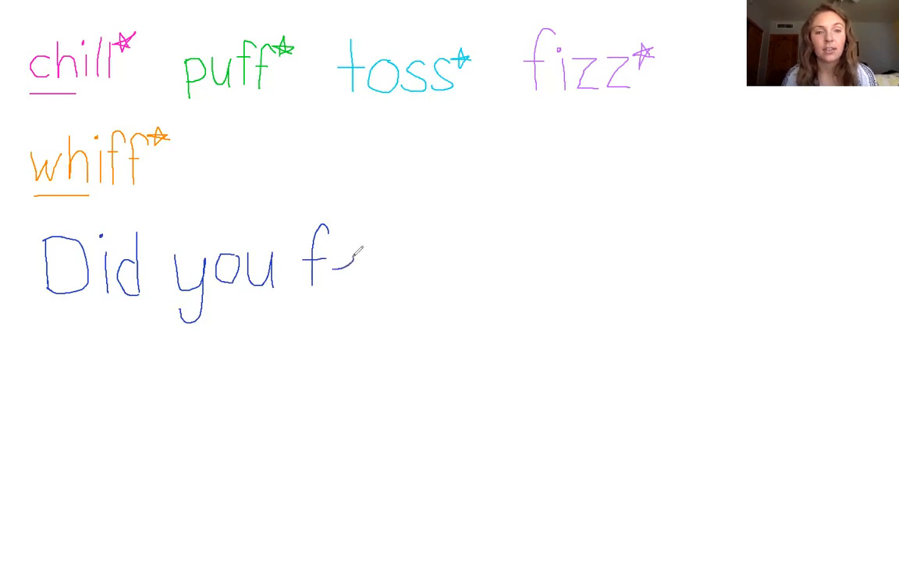
# Hand-write the blue word 'feel' after 'you'.
pyautogui.moveTo(352, 250); pyautogui.dragTo(398, 274)
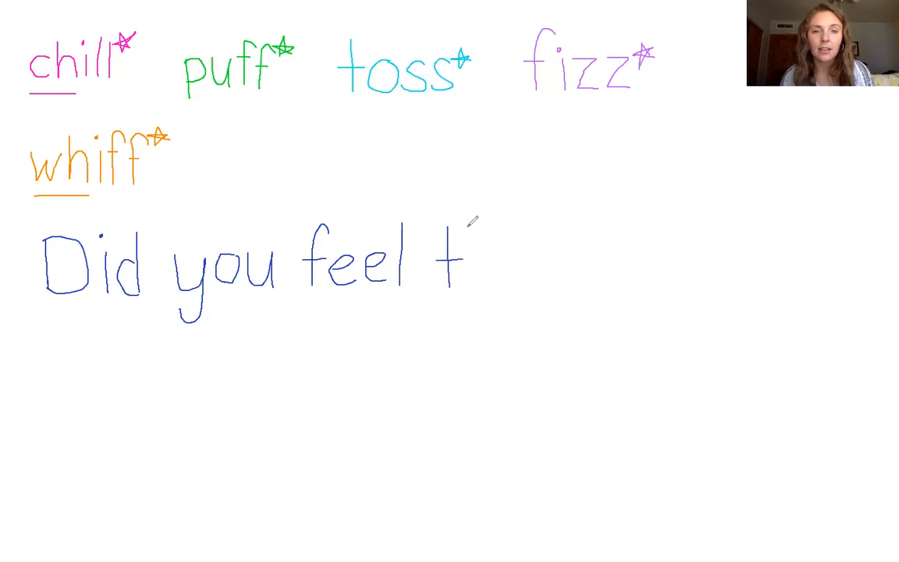
# Write 'the chill' in blue and add a question mark at the end.
pyautogui.moveTo(469, 235); pyautogui.dragTo(484, 278)
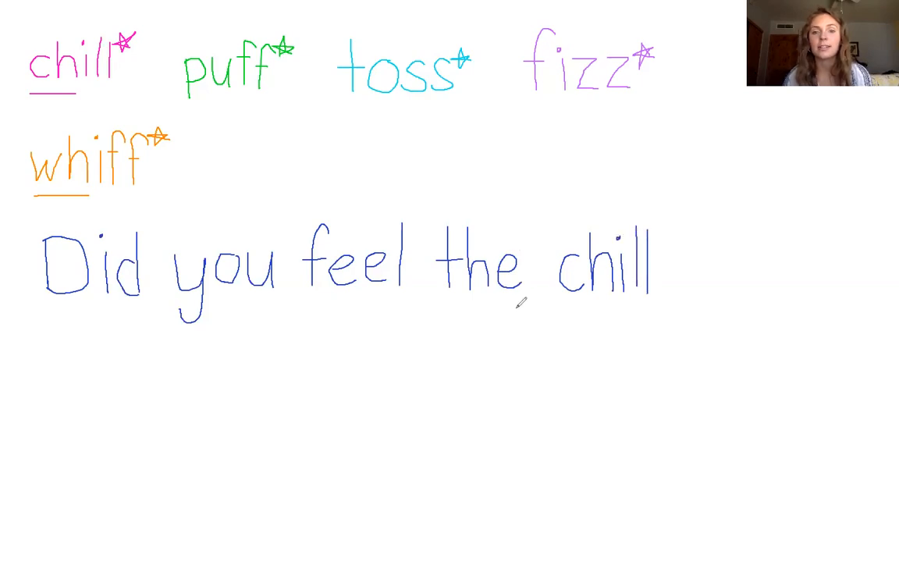
pyautogui.moveTo(581, 502)
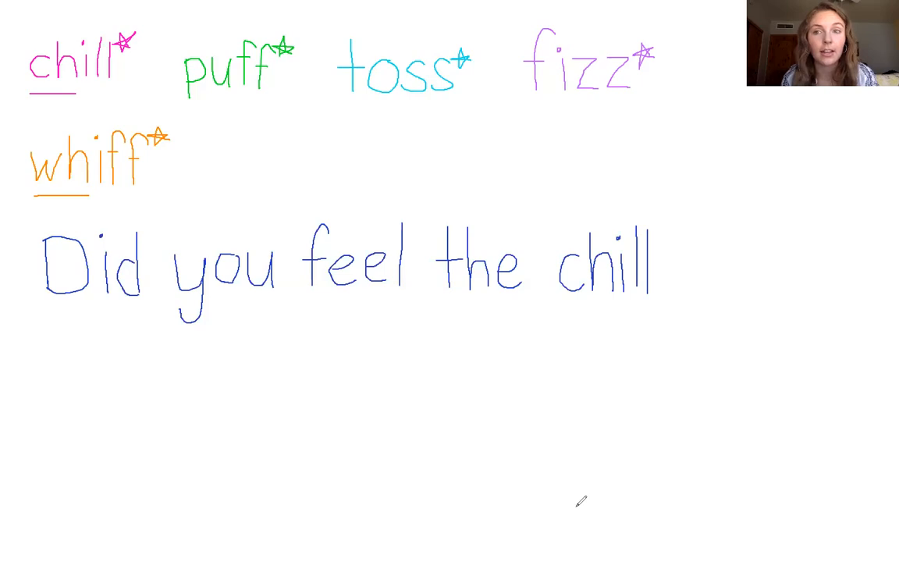
pyautogui.moveTo(752, 259)
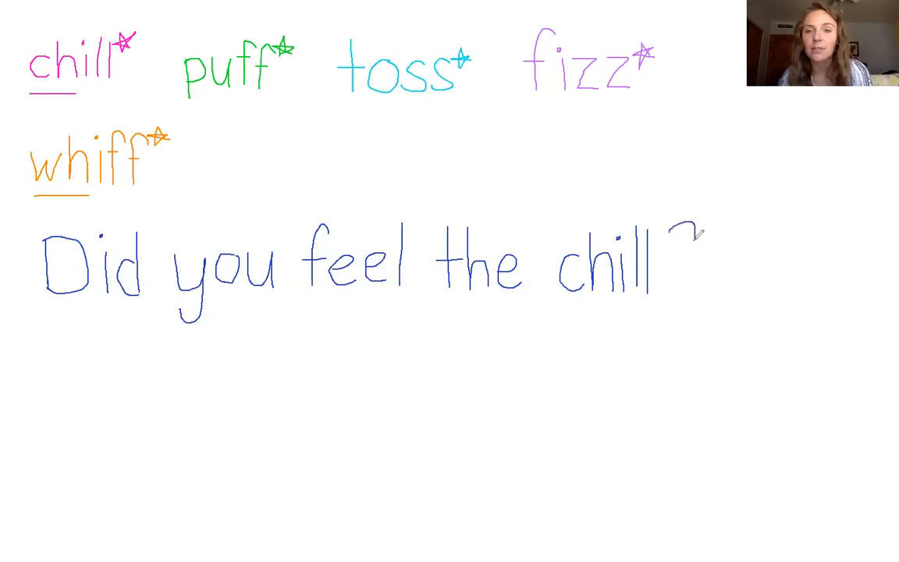
pyautogui.moveTo(683, 230); pyautogui.dragTo(687, 296)
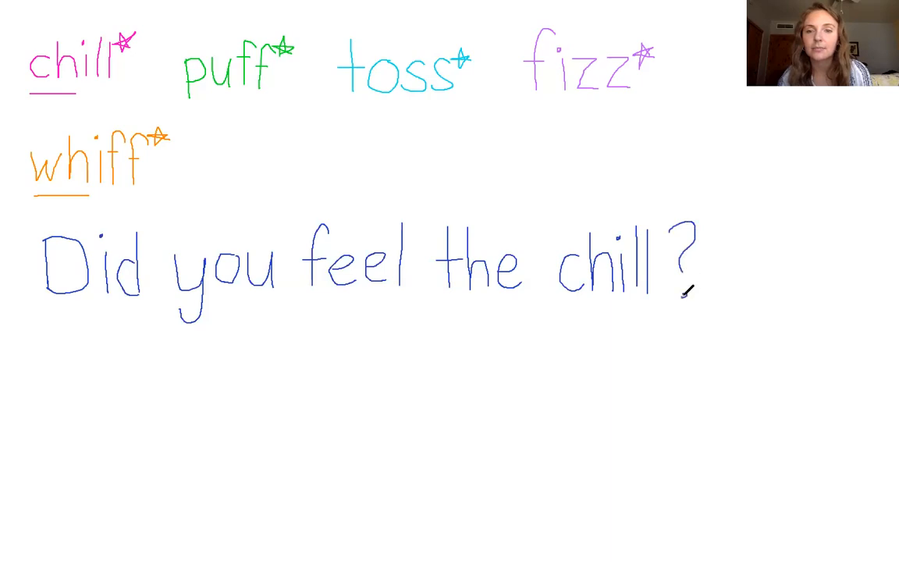
pyautogui.moveTo(768, 325)
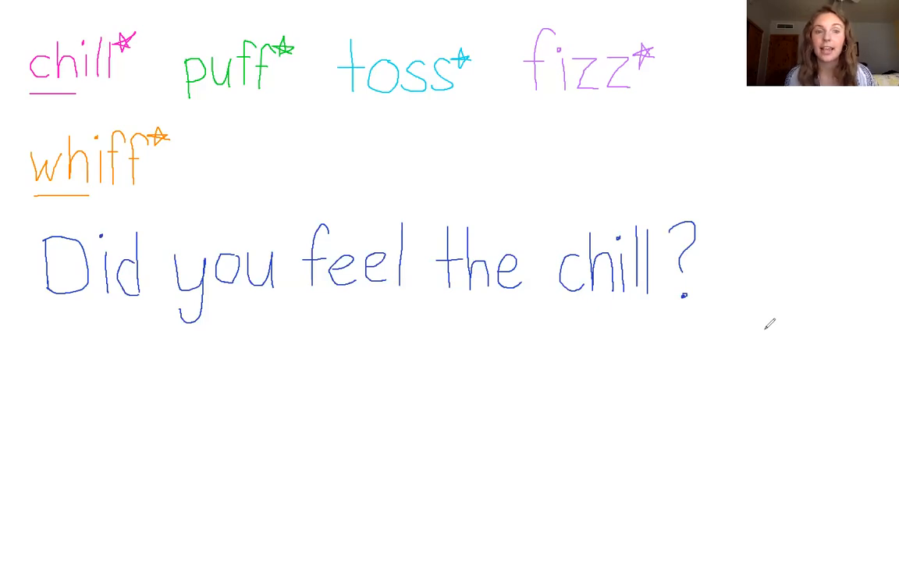
pyautogui.moveTo(665, 225)
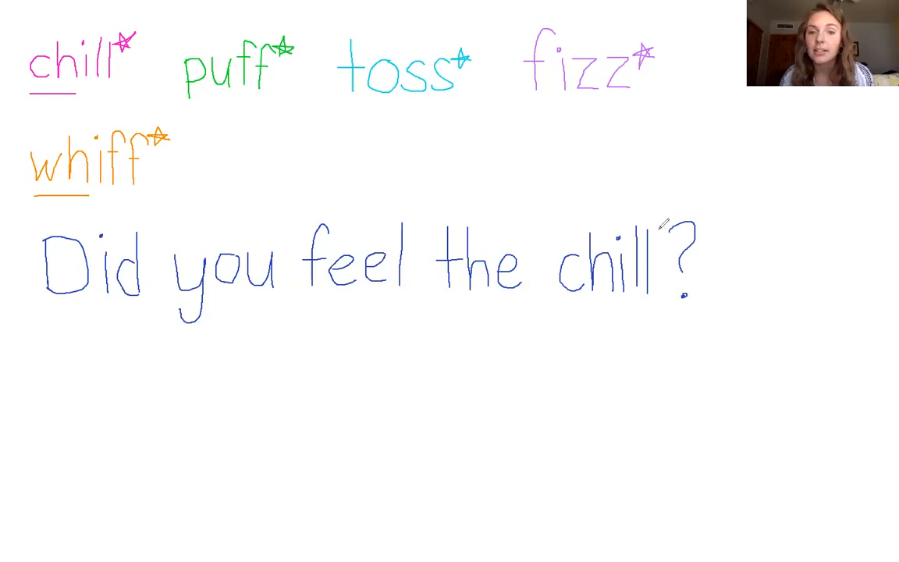